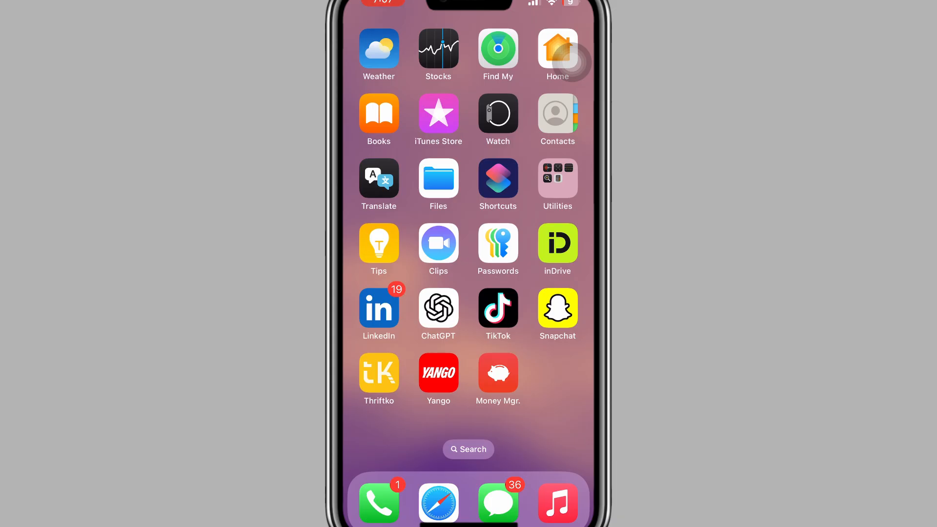
- Launch Money Manager from the home screen to its daily transactions list
click(498, 371)
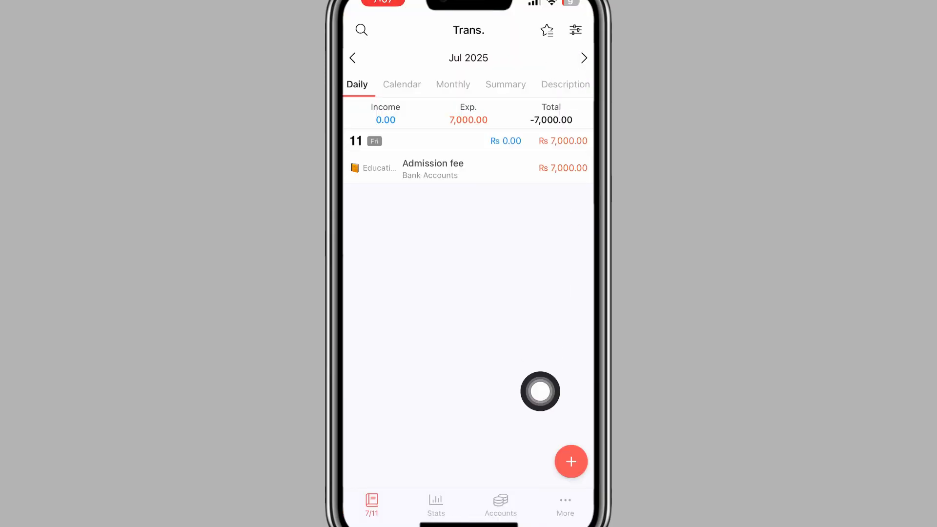
- Navigate through More and Settings > Backup to the Backup/restore on device directory
click(565, 504)
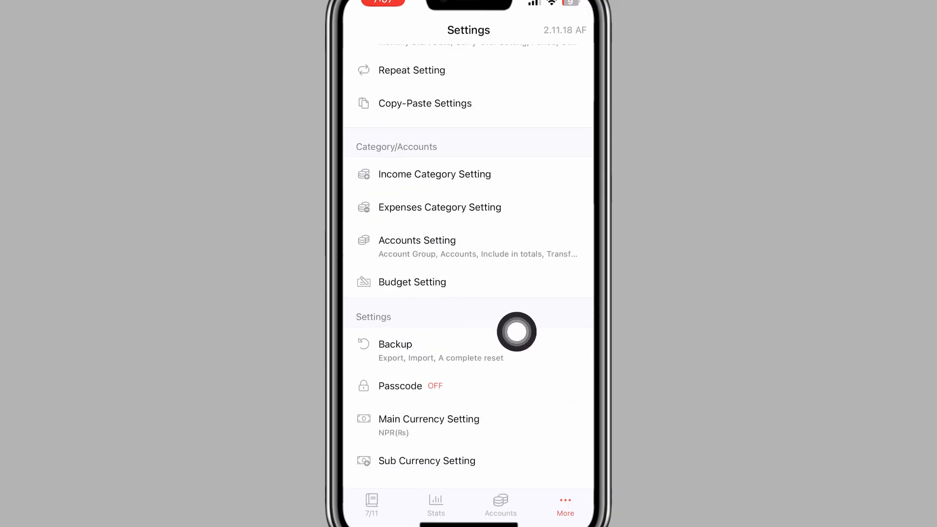
click(395, 344)
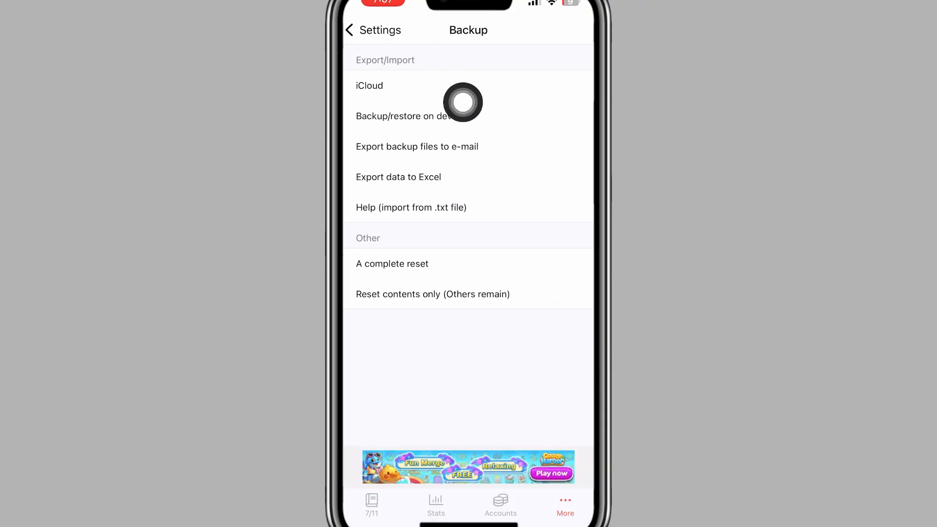
click(402, 116)
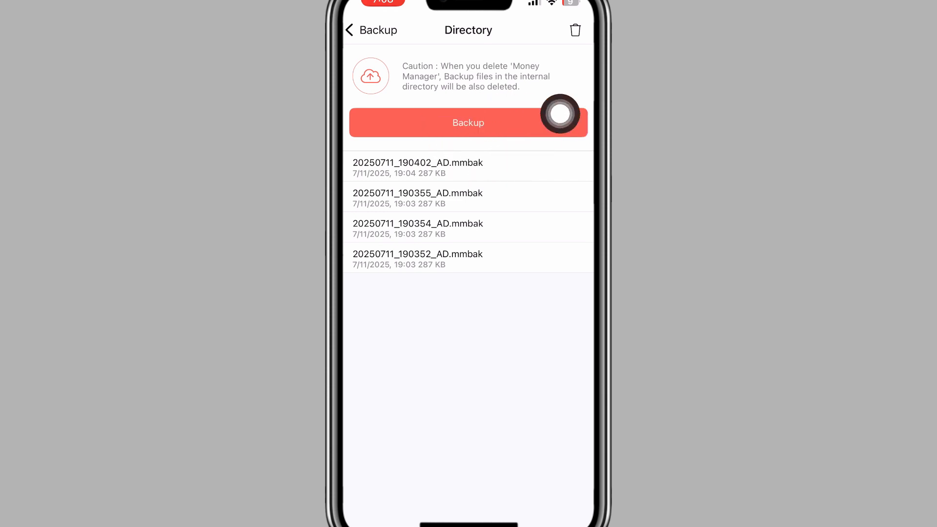
- Create a new .mmbak backup file on the device with the red Backup button
click(467, 123)
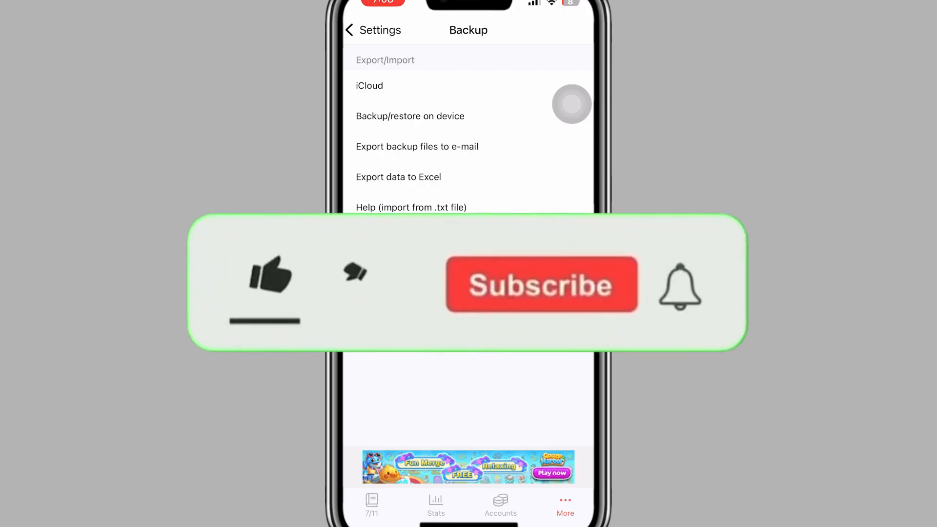
click(268, 278)
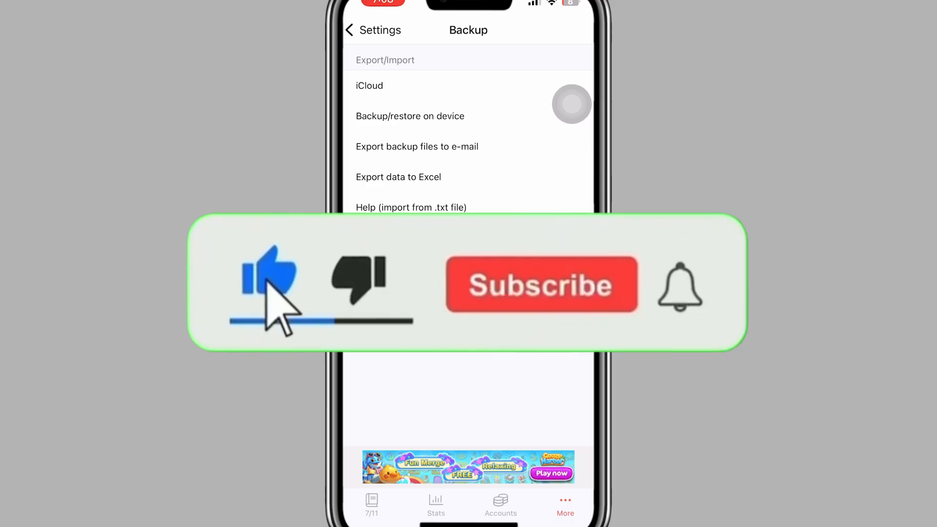
click(540, 284)
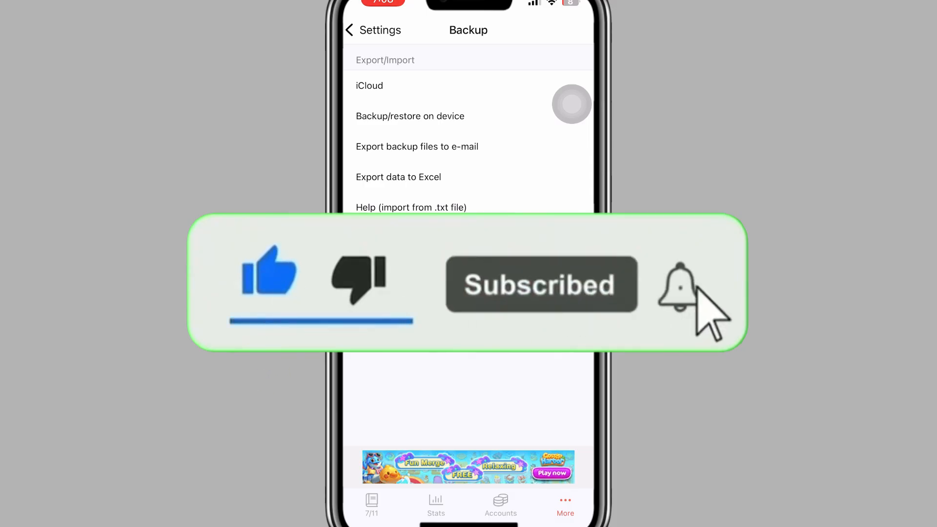